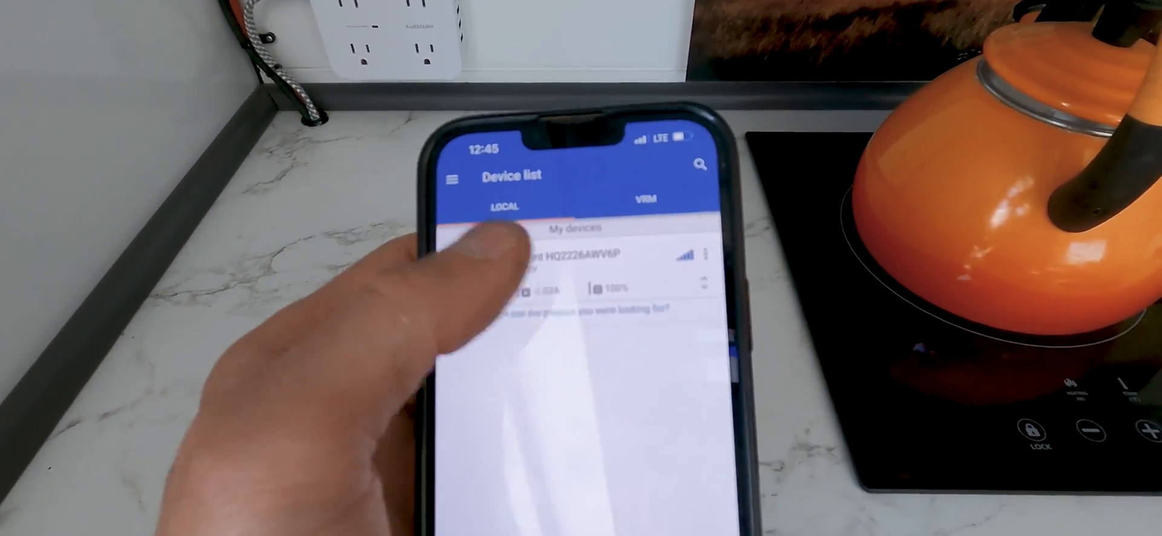
Open SmartShunt HQ2226AWV6P from the local device list to view its Status tab.
left_click(564, 255)
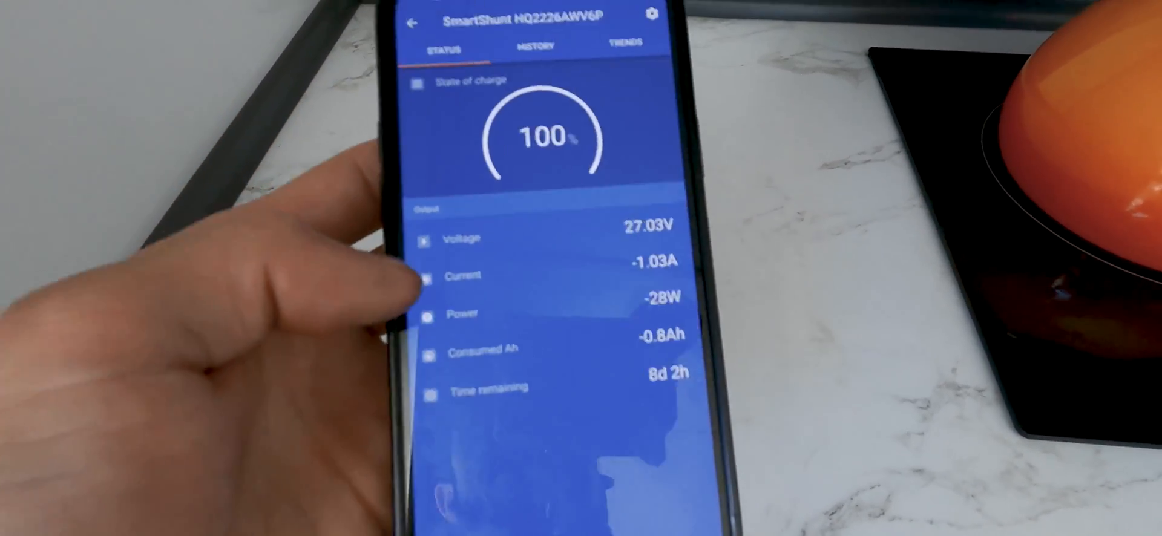
scroll("down", 3)
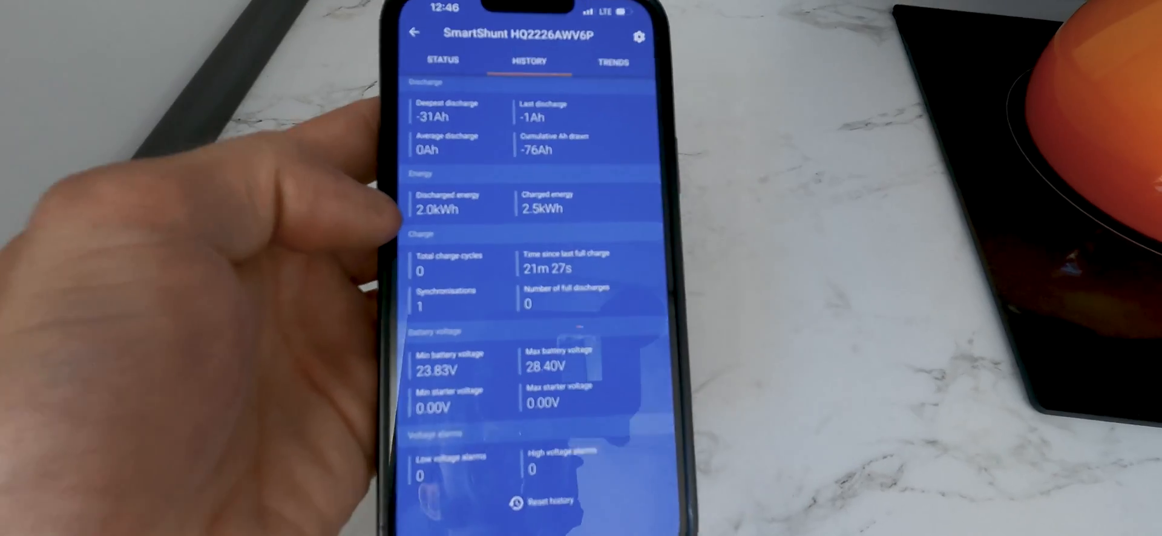
left_click(442, 60)
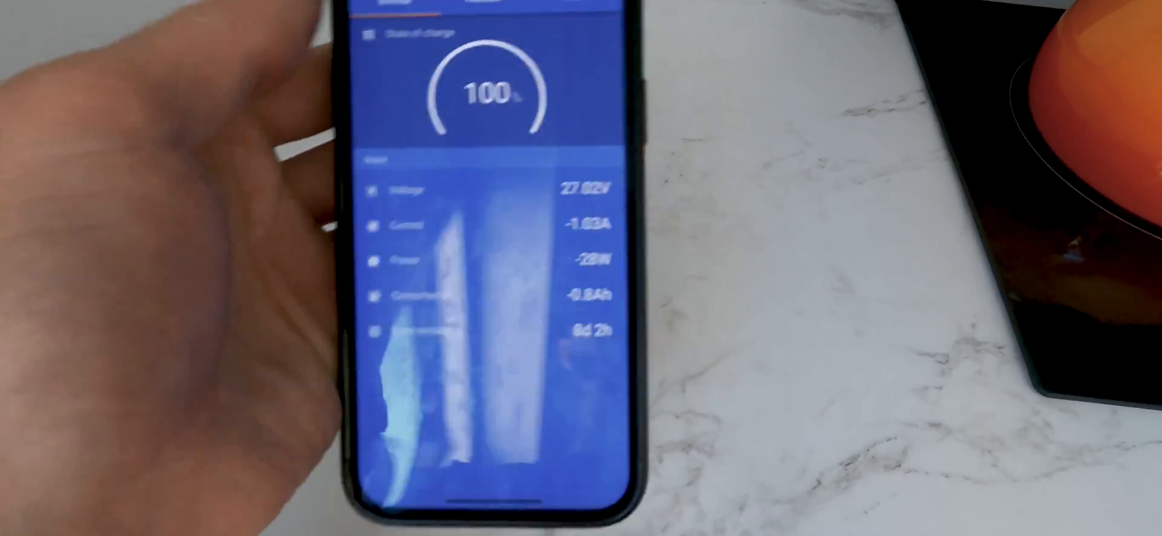